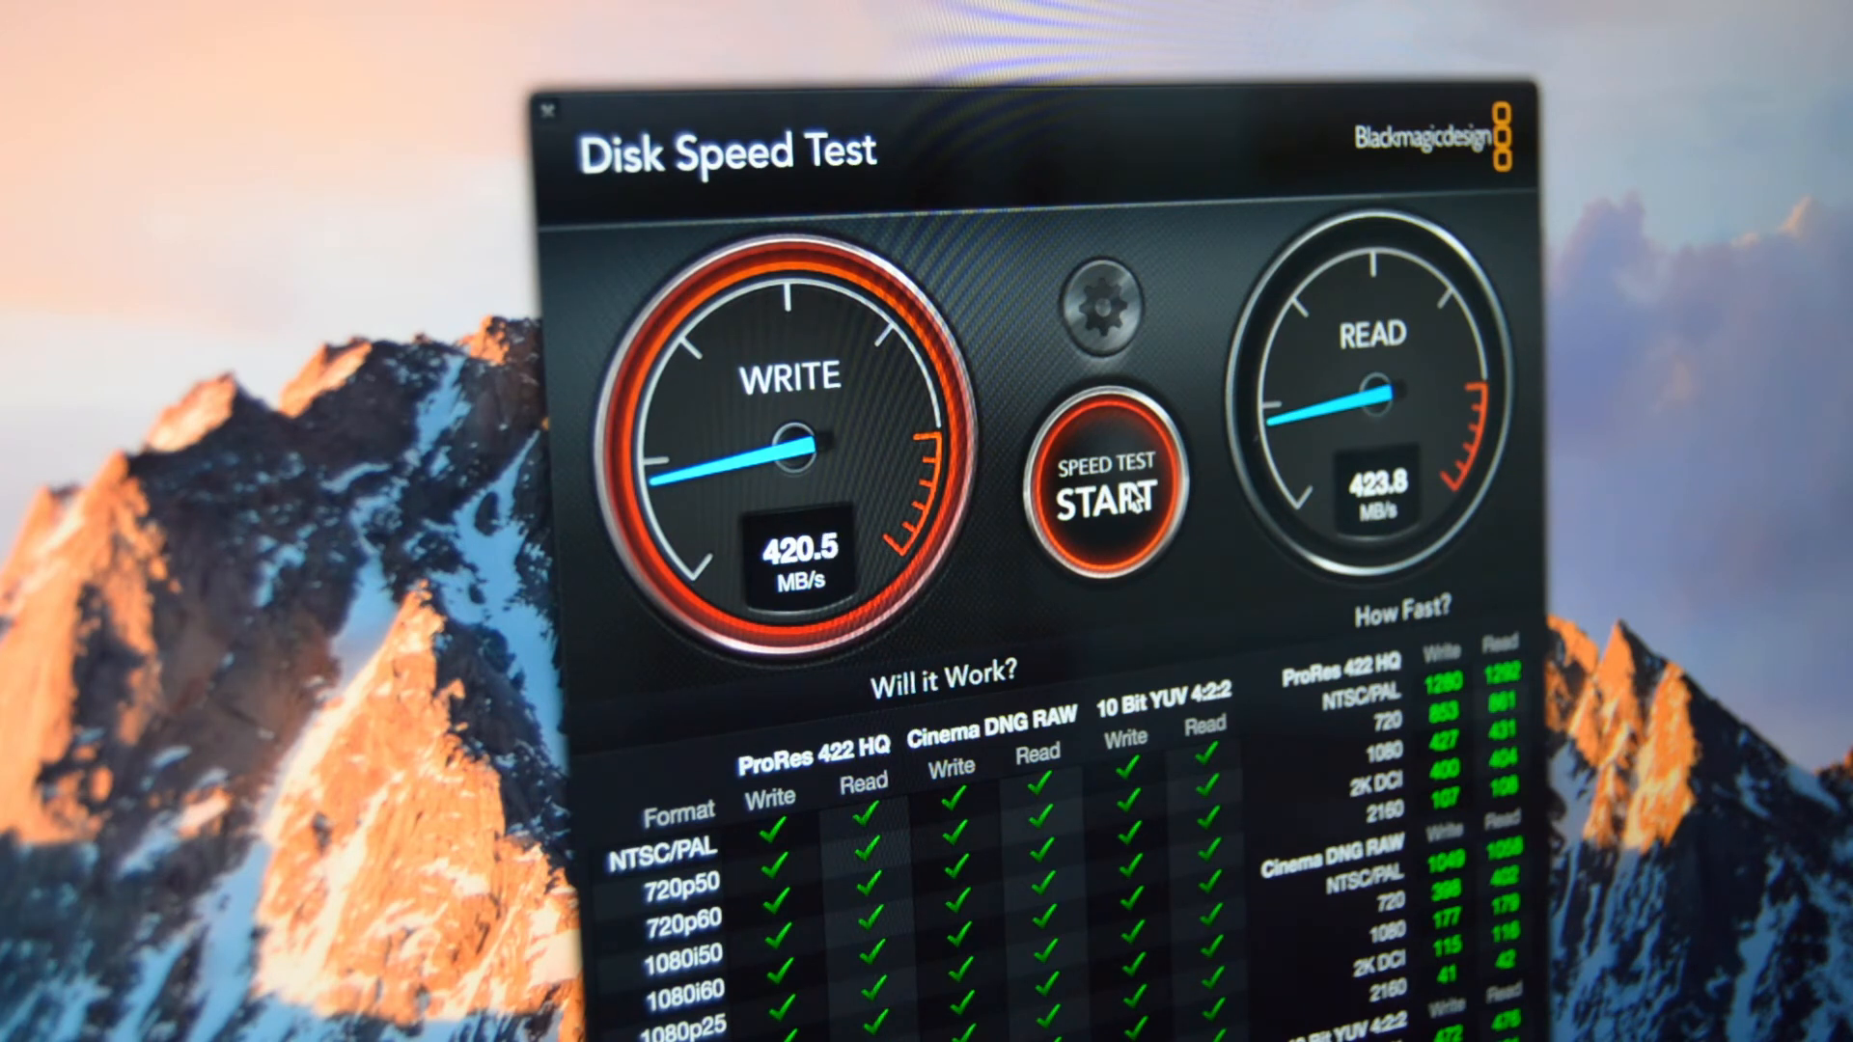
Keep the speed test running, showing about 420.5 MB/s write and 401 MB/s read
left_click(1112, 482)
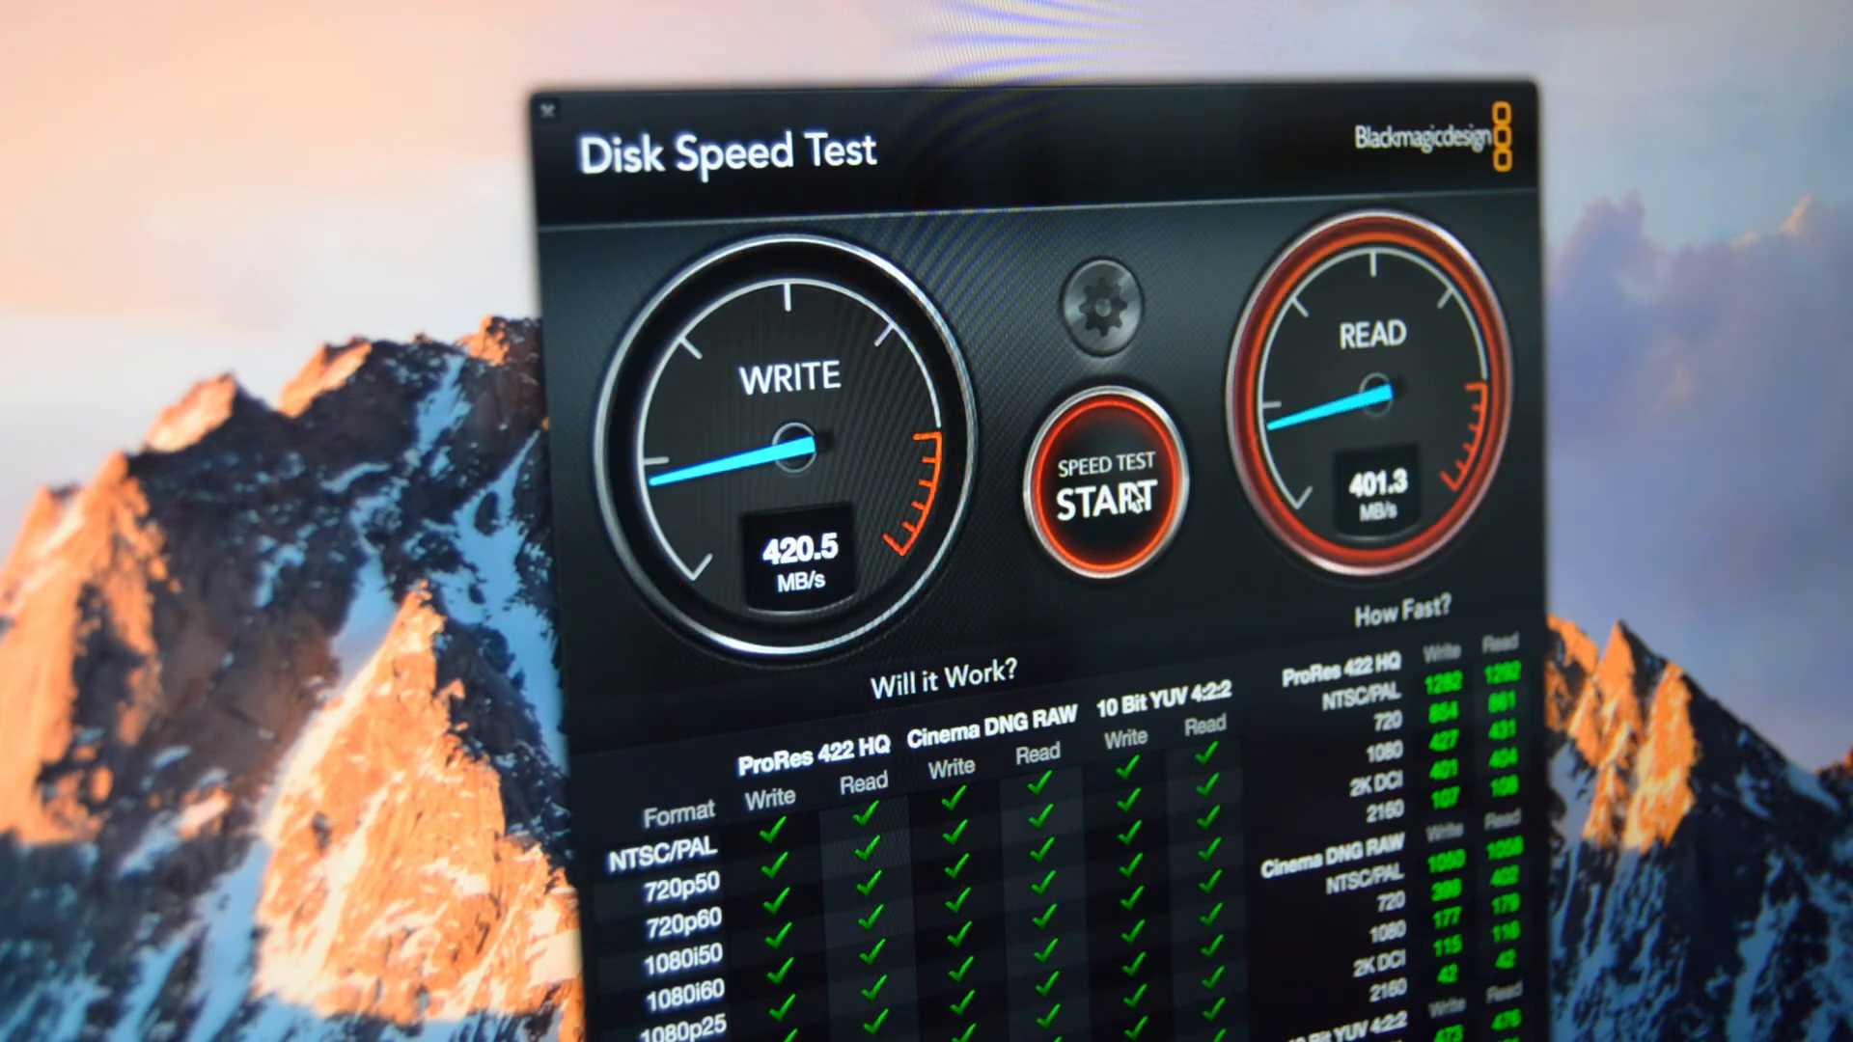